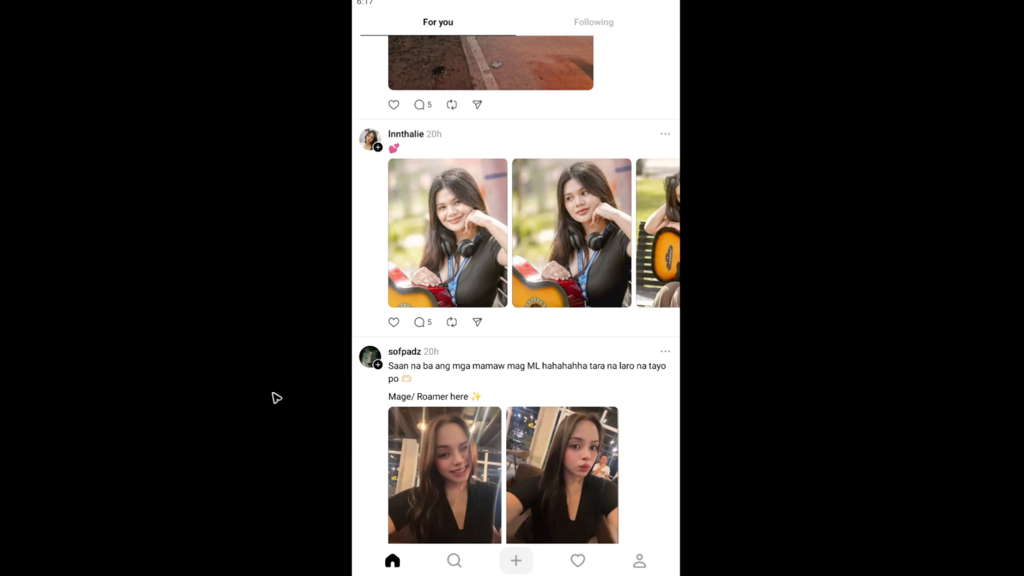
mouse_move(509, 434)
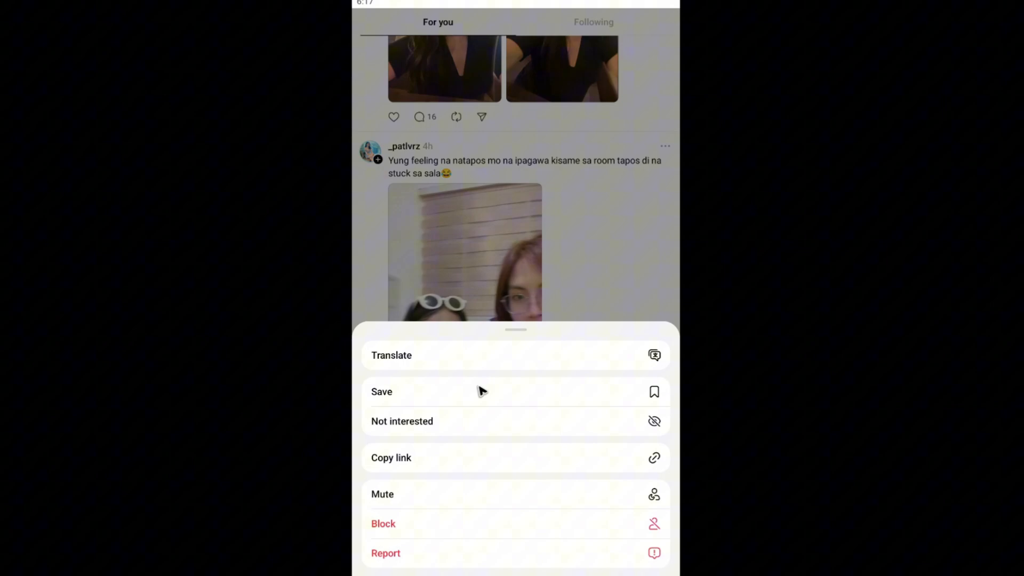
mouse_move(406, 464)
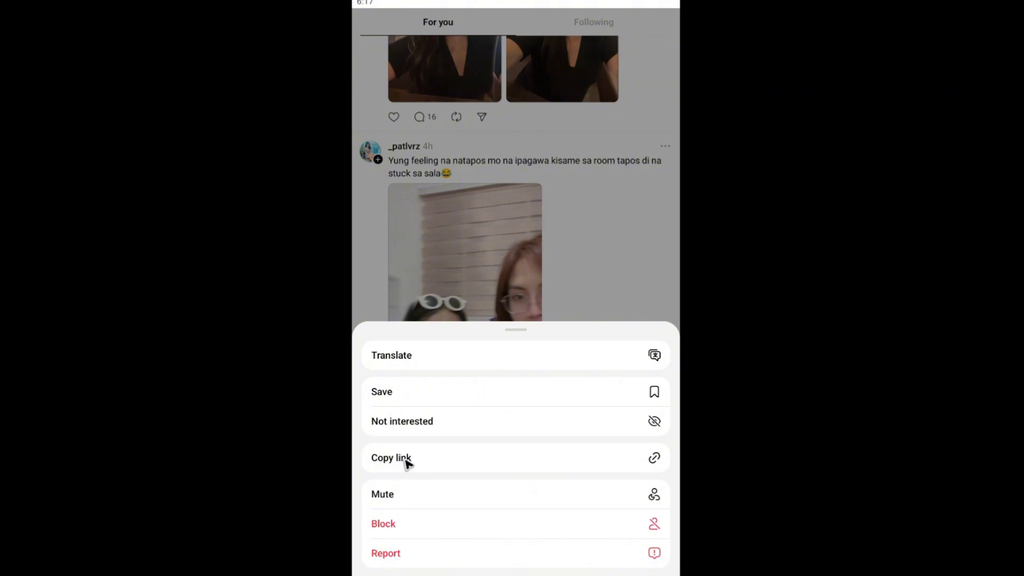
Step: Copy the video post's link from the options sheet and go to the home screen
left_click(391, 457)
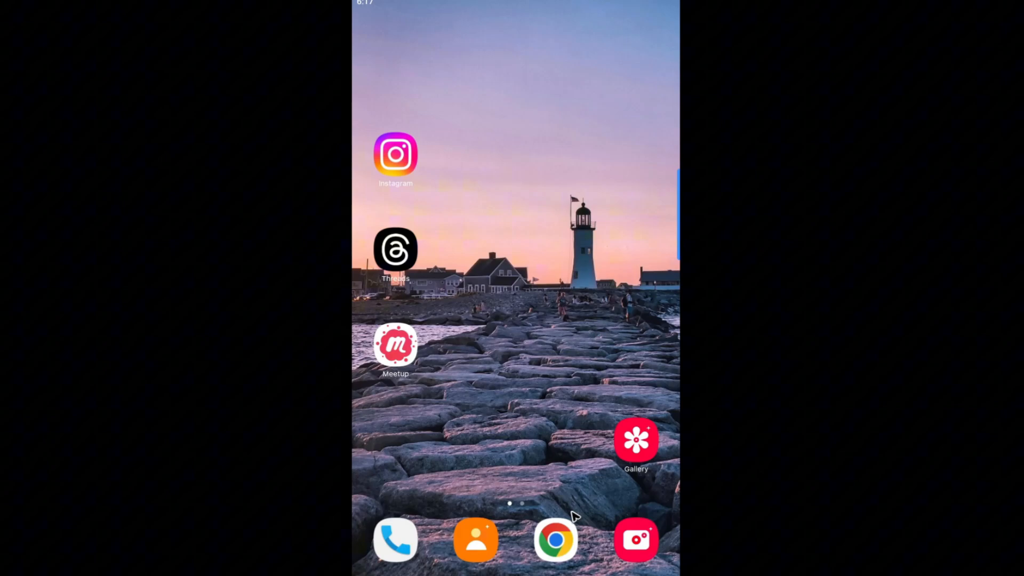
Step: Launch Chrome and go to threadsdownloader.com from the address bar
left_click(555, 539)
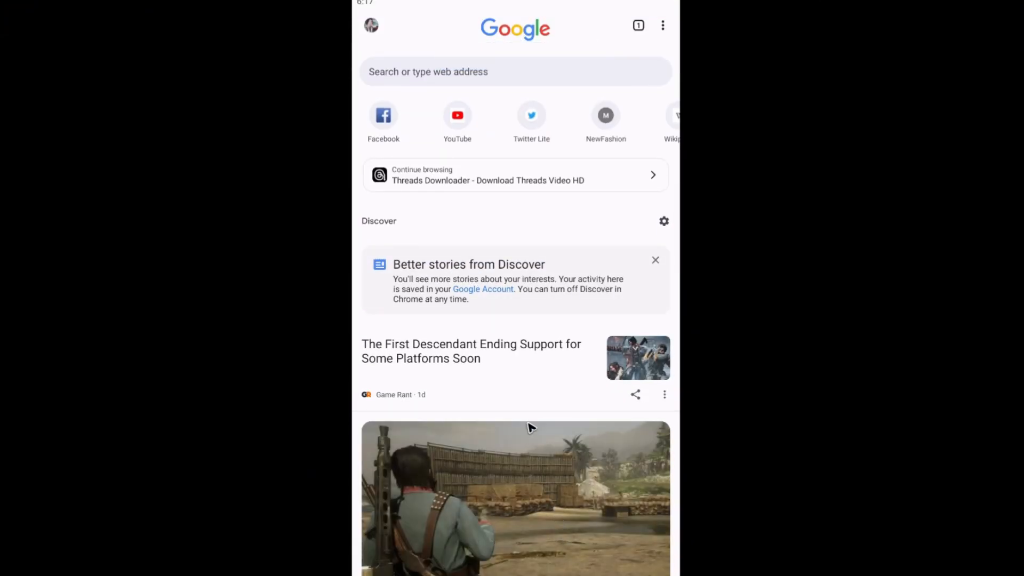
left_click(514, 71)
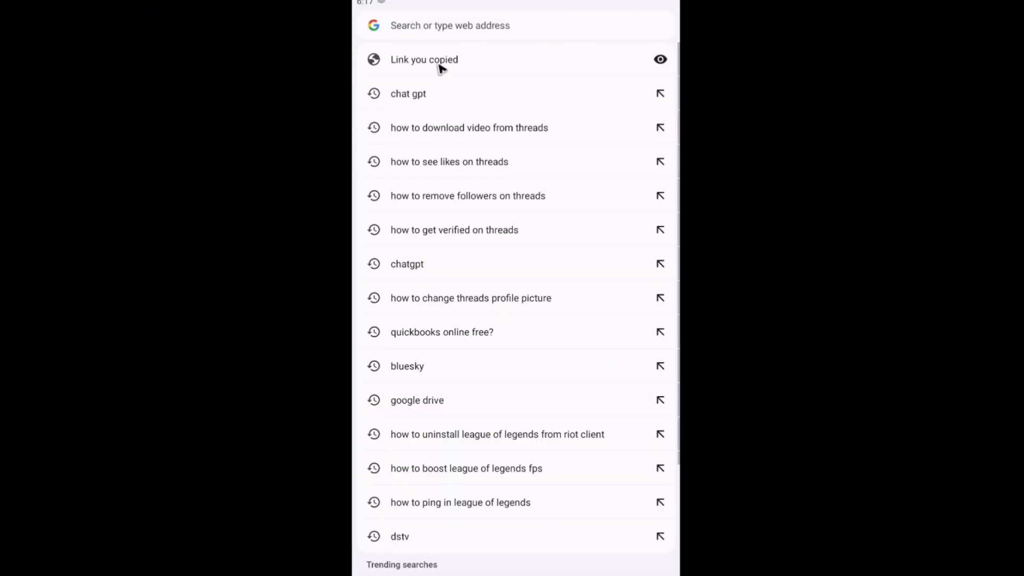
type("threadsdownloader.com")
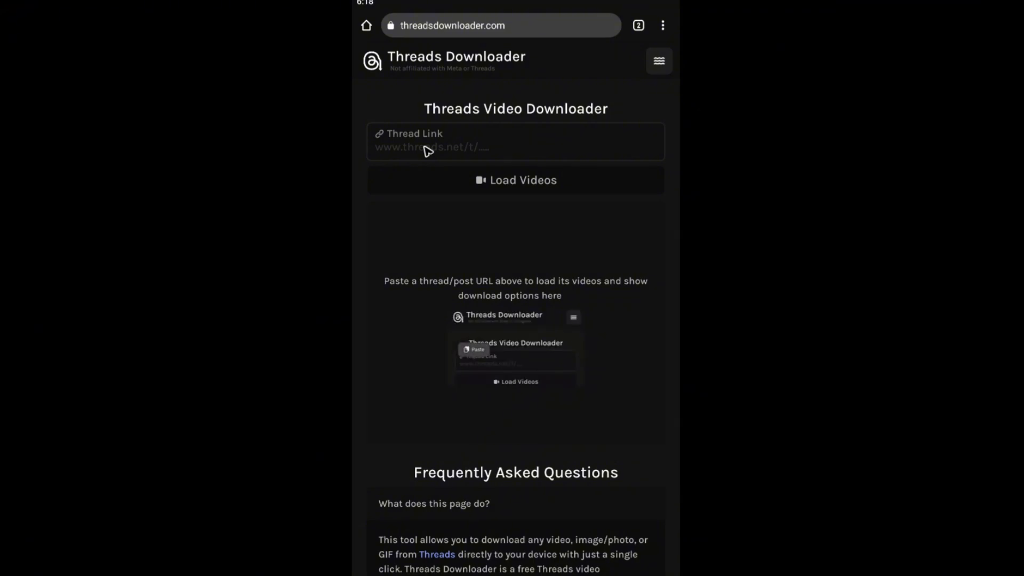
Step: Paste the copied Threads post link into the Thread Link field and load its videos
left_click(515, 141)
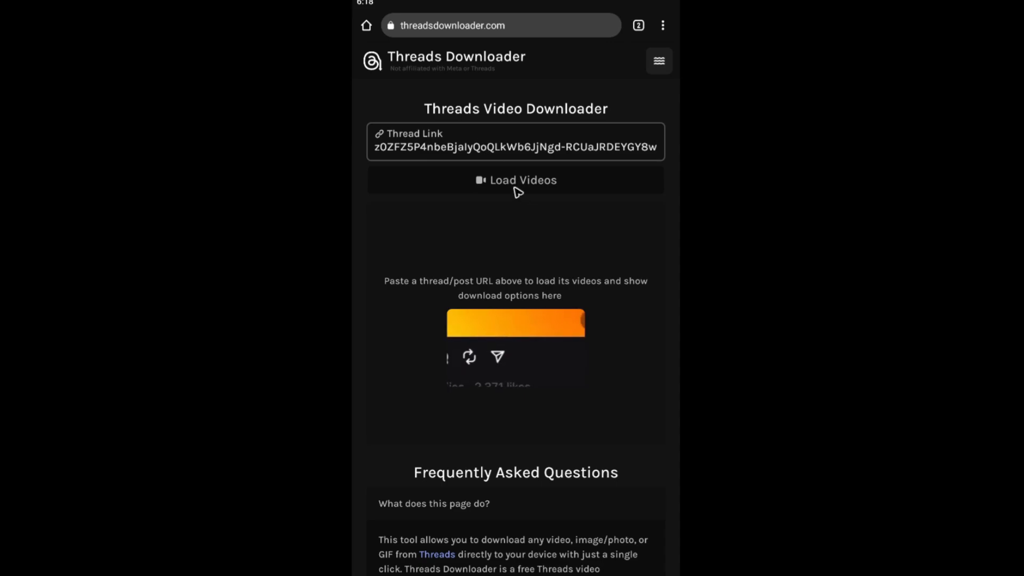
left_click(515, 179)
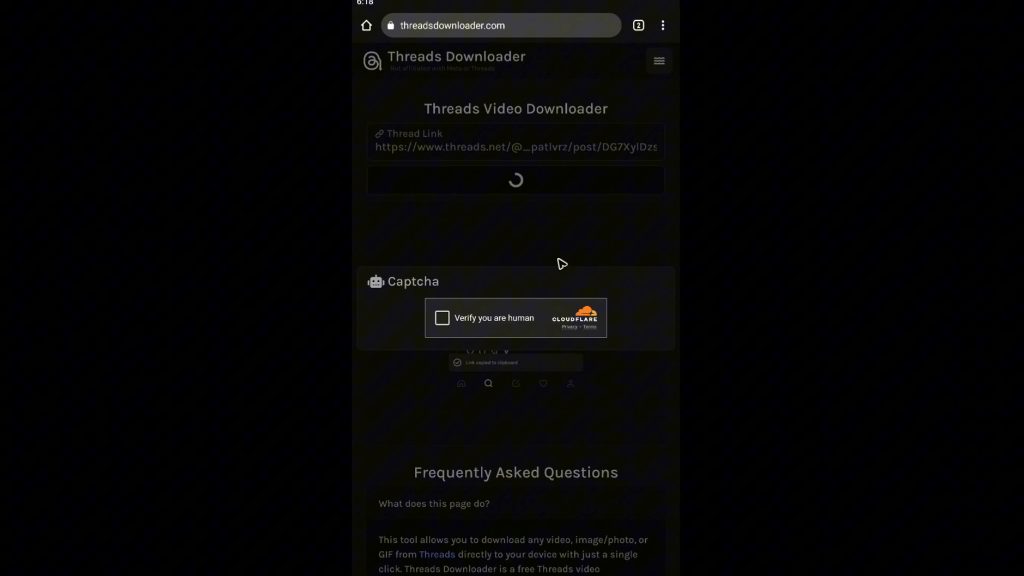
Step: Tick the Cloudflare 'Verify you are human' checkbox so Video 1 loads
left_click(442, 318)
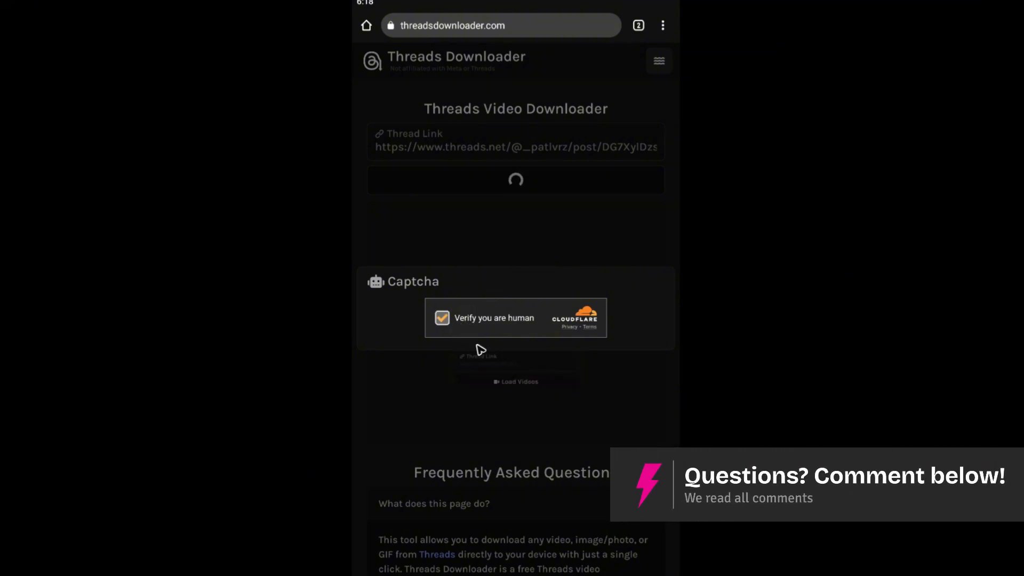
left_click(442, 317)
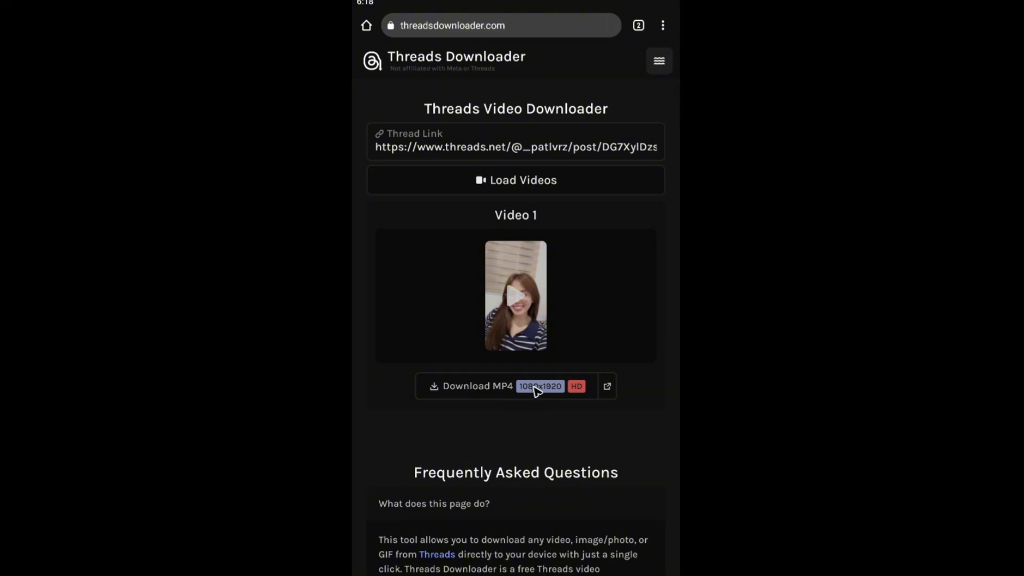
mouse_move(535, 397)
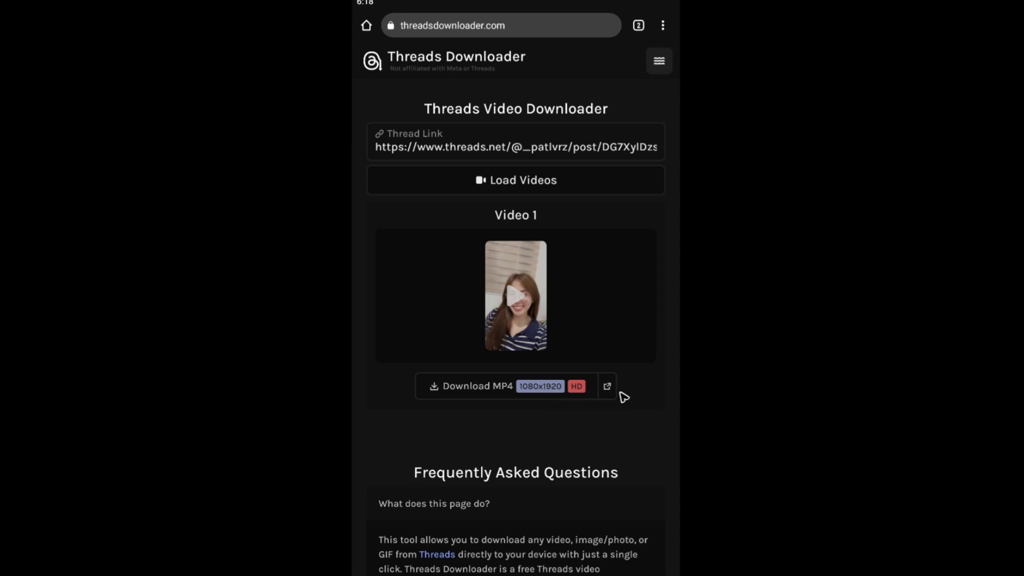
Step: Download Video 1 as the 1080x1920 HD MP4, a 4.54 MB file
left_click(475, 386)
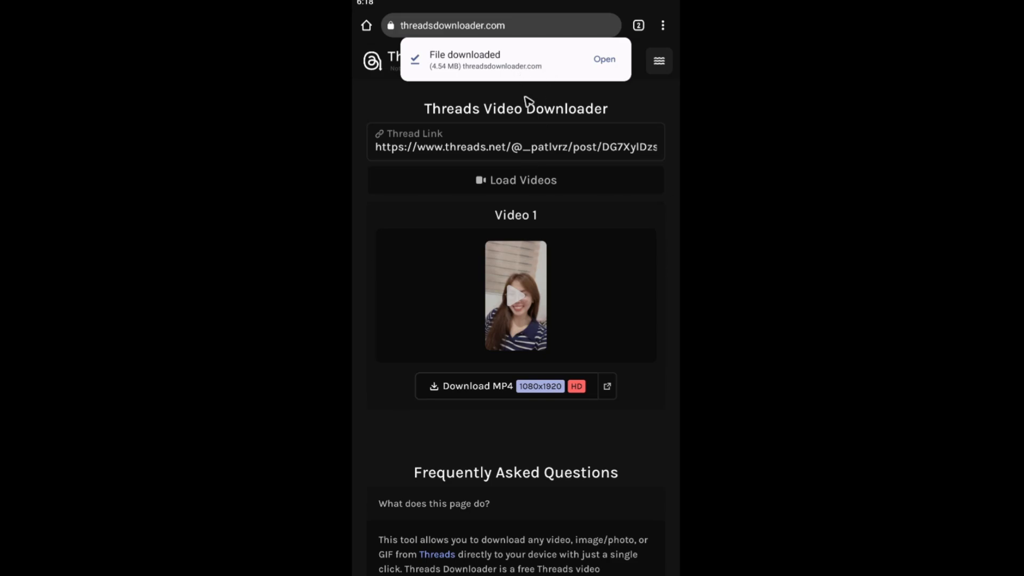
mouse_move(604, 63)
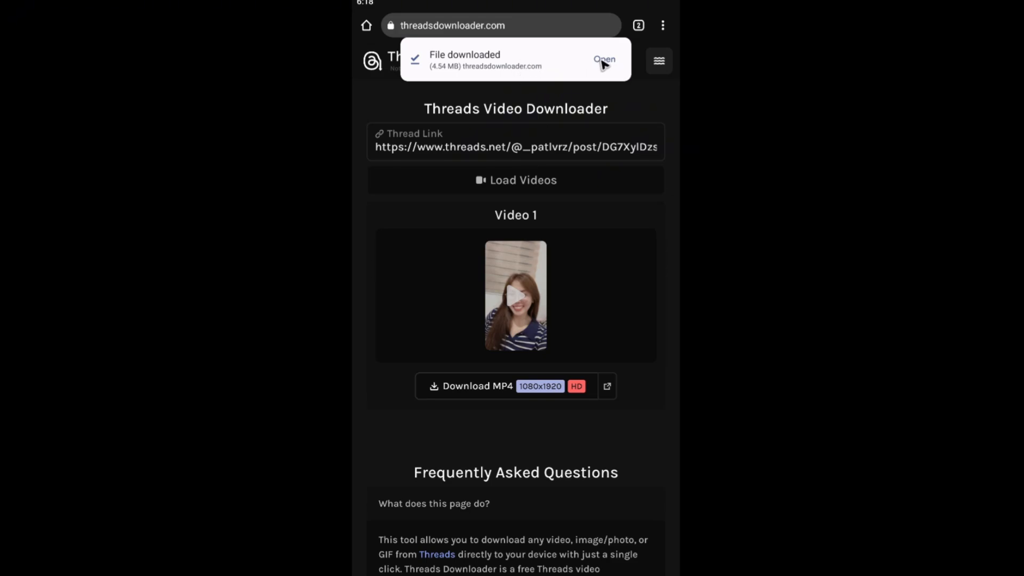